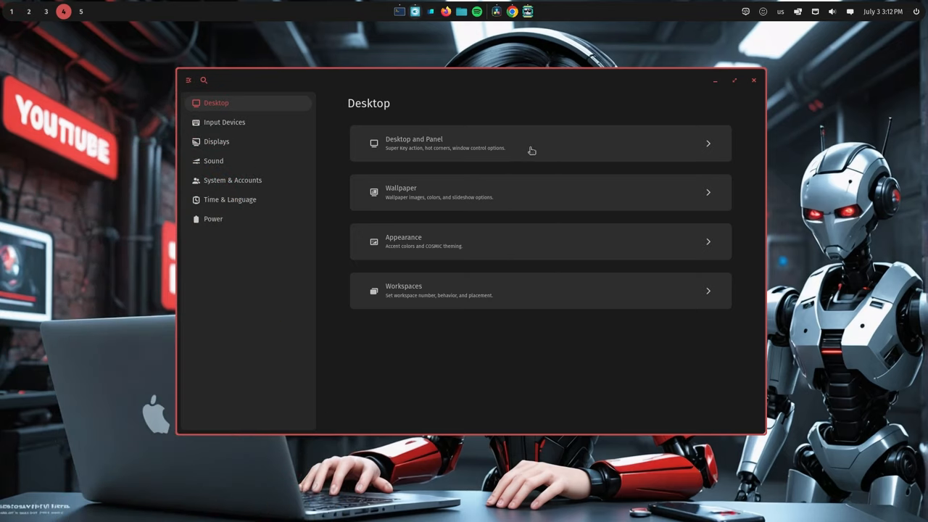
In Desktop and Panel settings, set the Super key action to Open Launcher
{"action": "left_click", "coordinate": [540, 143]}
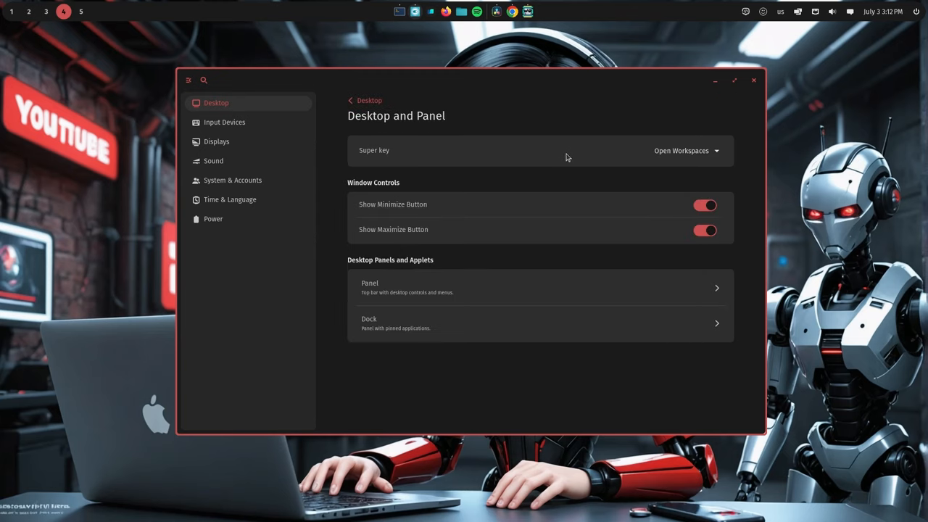
{"action": "mouse_move", "coordinate": [641, 156]}
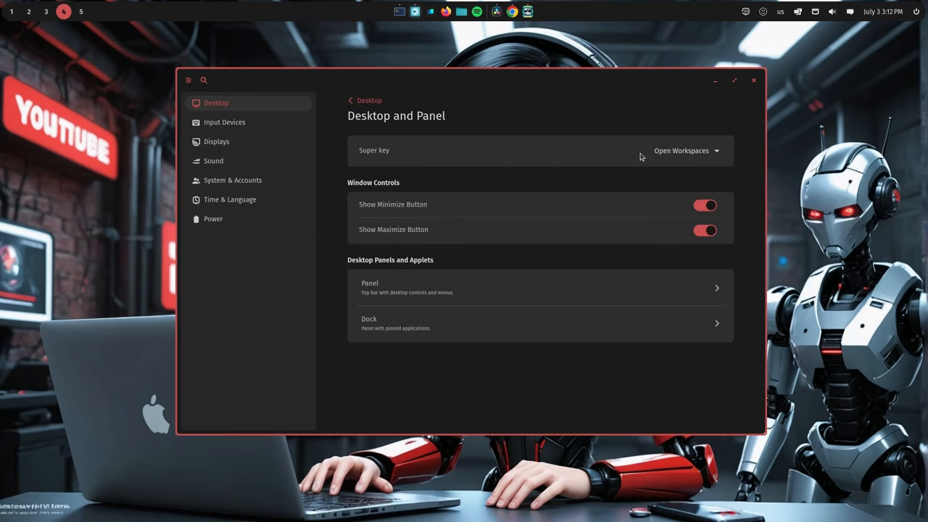
{"action": "left_click", "coordinate": [685, 150]}
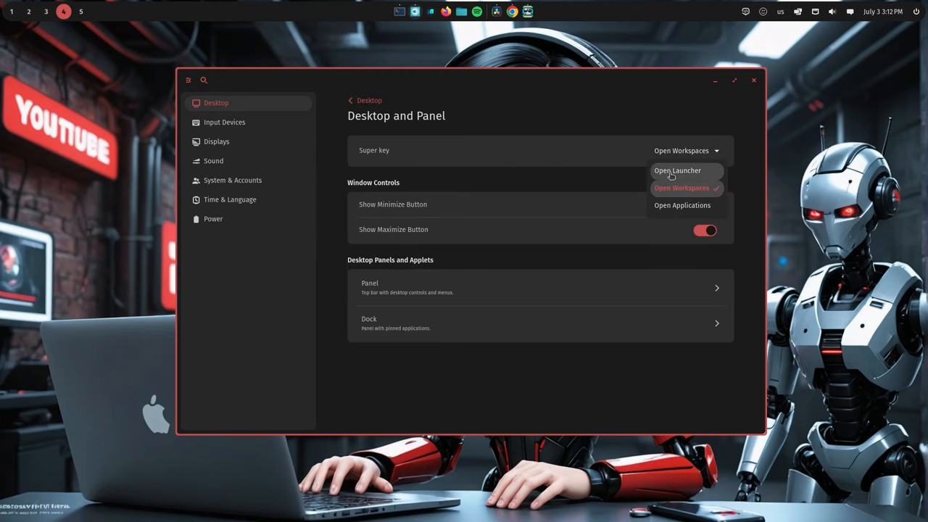
{"action": "left_click", "coordinate": [677, 171]}
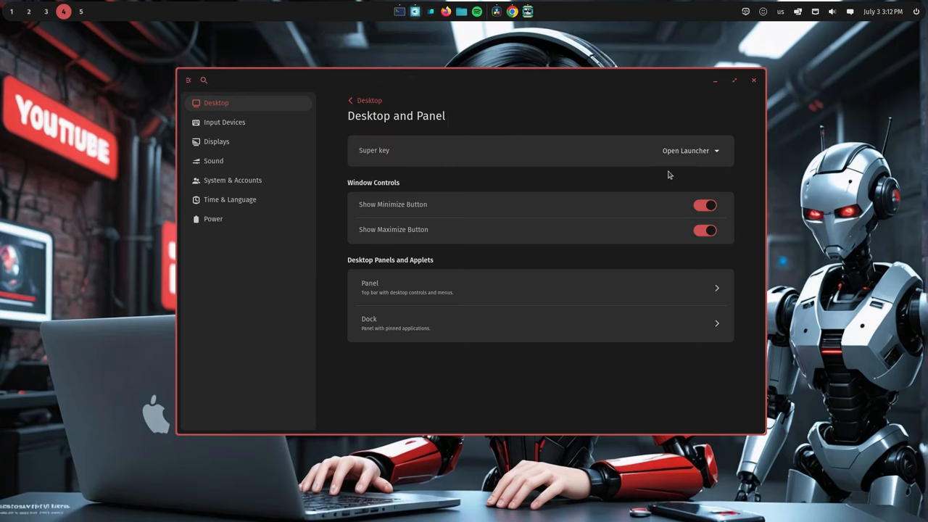
Try Open Applications for the Super key, then settle on Open Workspaces
{"action": "left_click", "coordinate": [689, 150]}
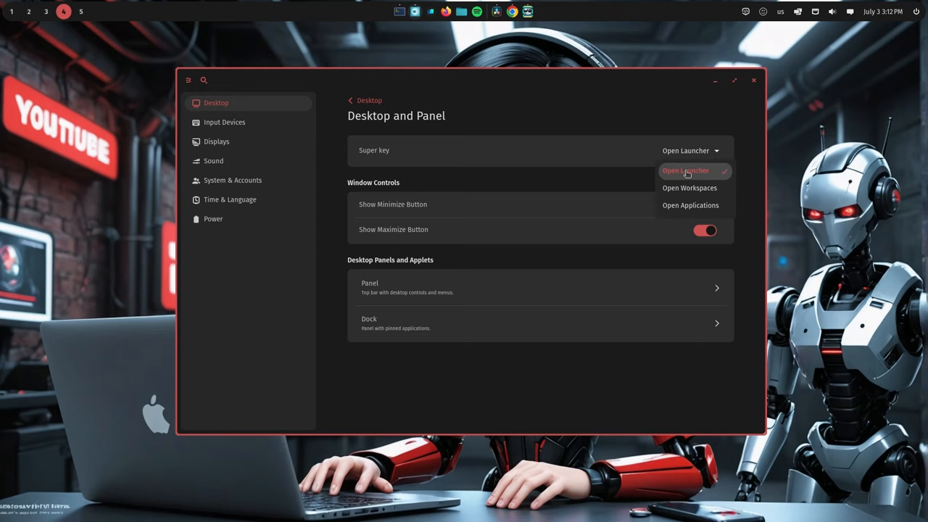
{"action": "left_click", "coordinate": [690, 206]}
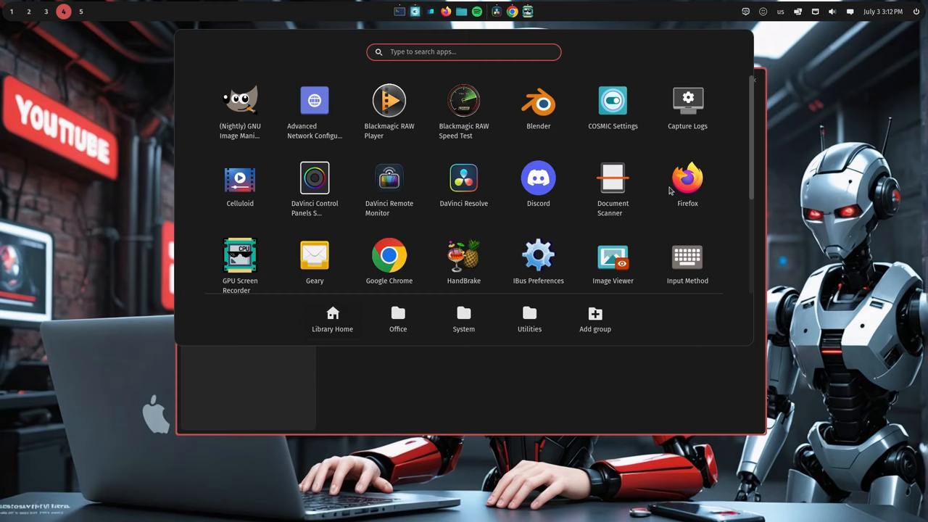
{"action": "left_click", "coordinate": [613, 101]}
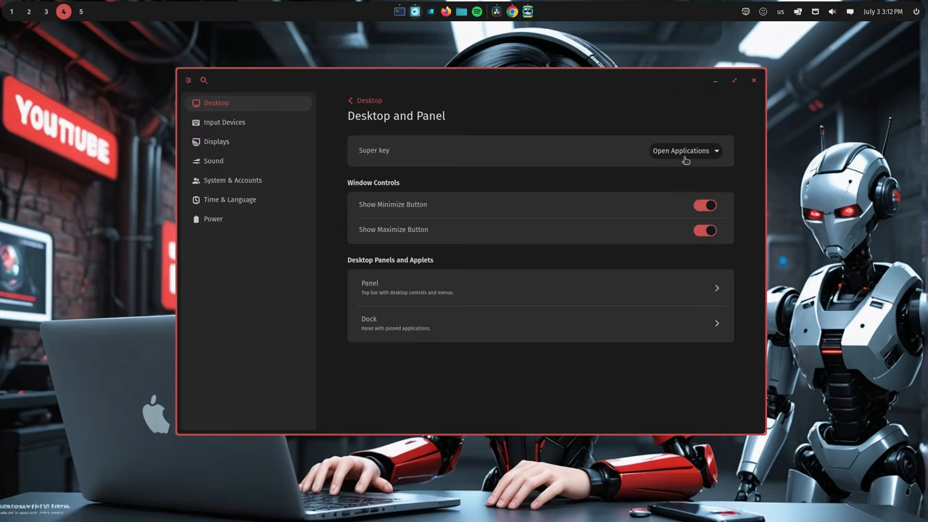
{"action": "left_click", "coordinate": [685, 150]}
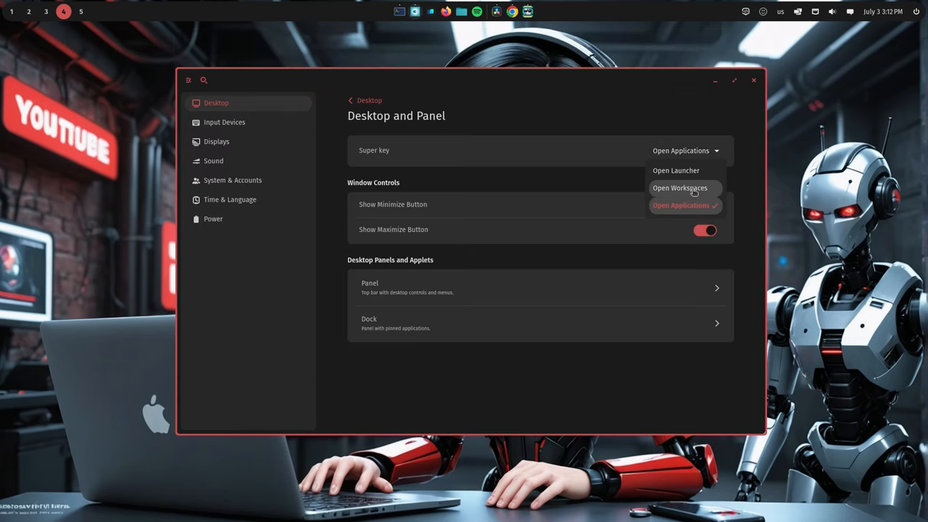
{"action": "left_click", "coordinate": [680, 188]}
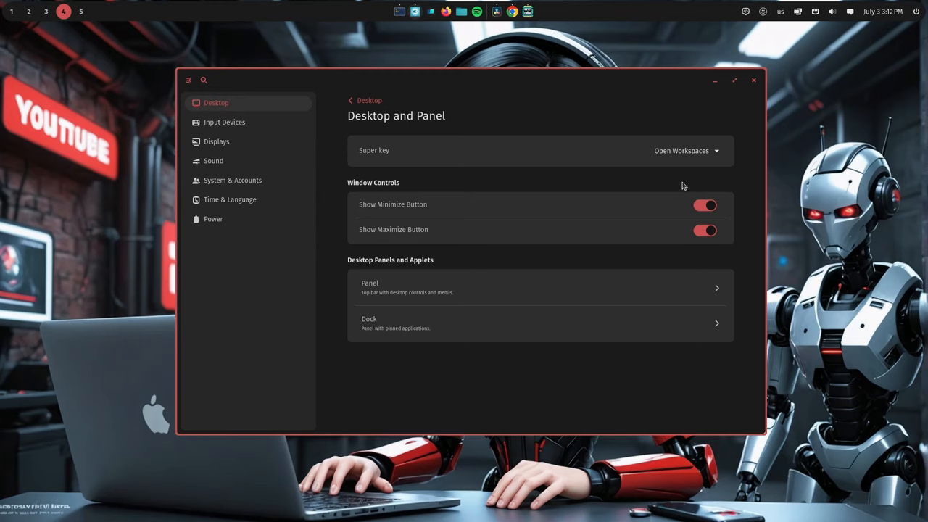
Turn off the minimize and maximize window buttons, then go to Input Devices
{"action": "left_click", "coordinate": [704, 205]}
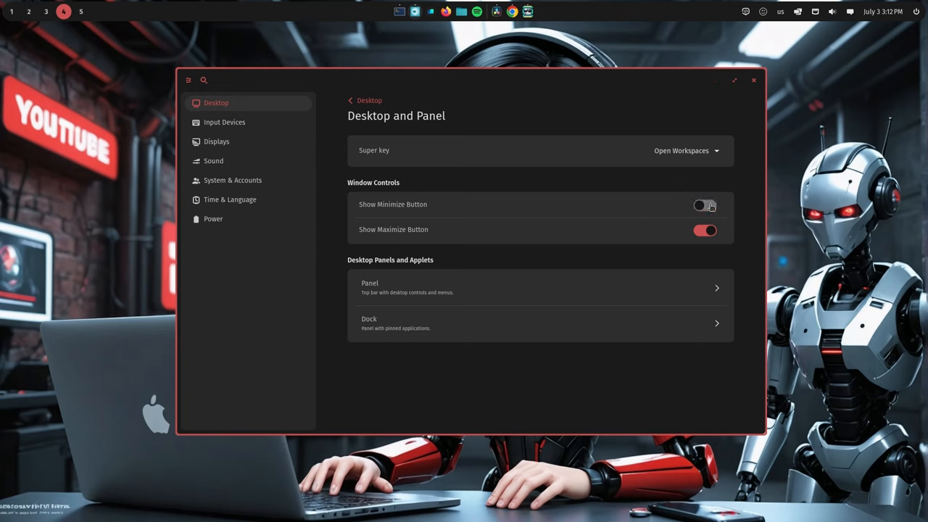
{"action": "left_click", "coordinate": [704, 230]}
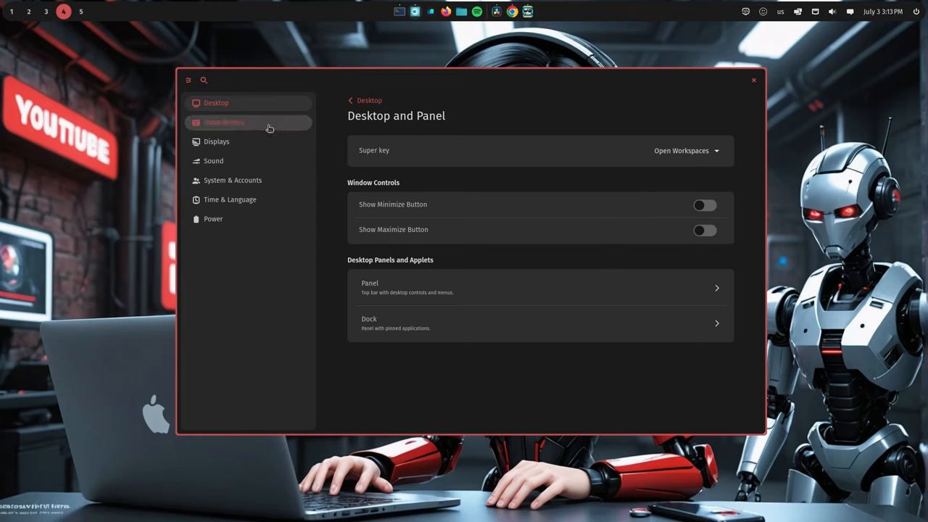
{"action": "left_click", "coordinate": [225, 122]}
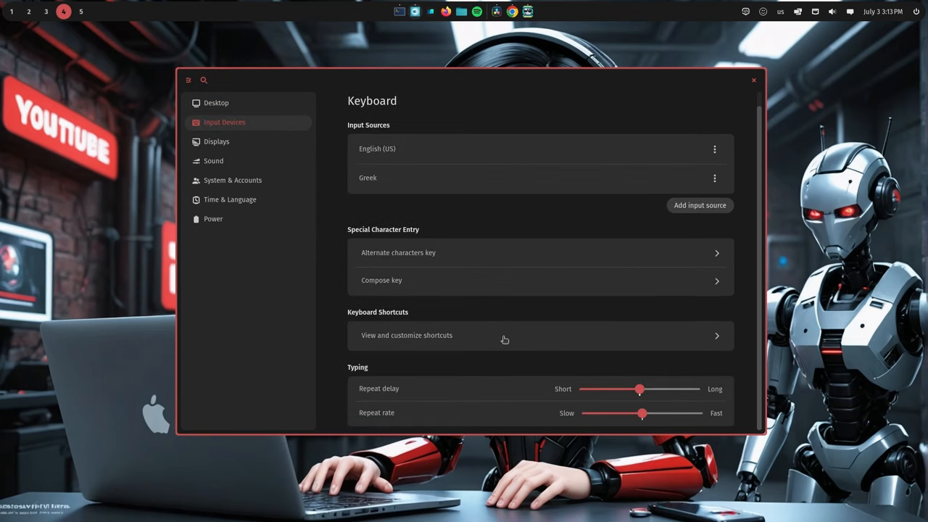
{"action": "mouse_move", "coordinate": [514, 335]}
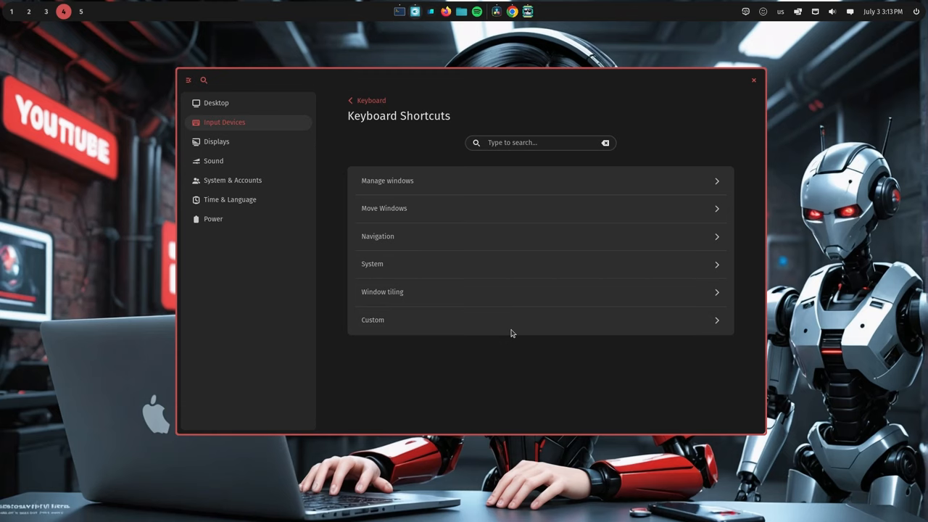
{"action": "mouse_move", "coordinate": [512, 332]}
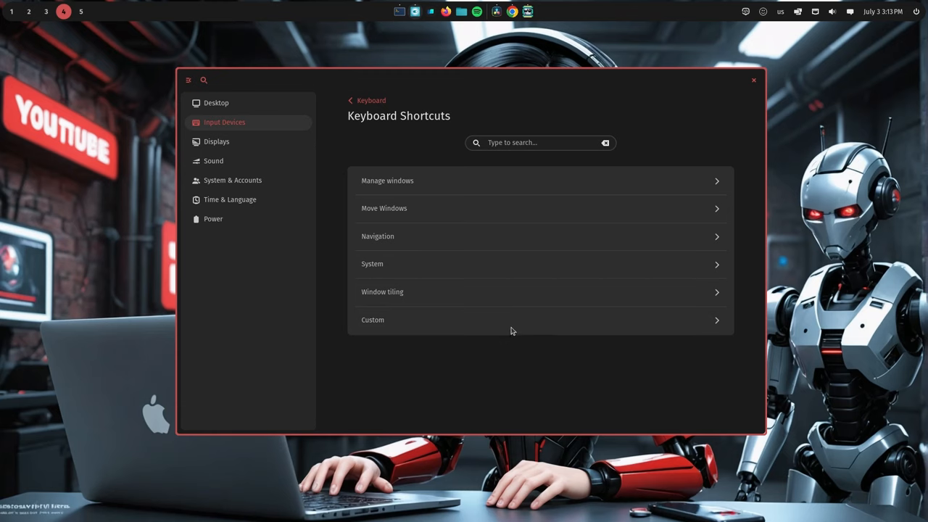
{"action": "mouse_move", "coordinate": [412, 175]}
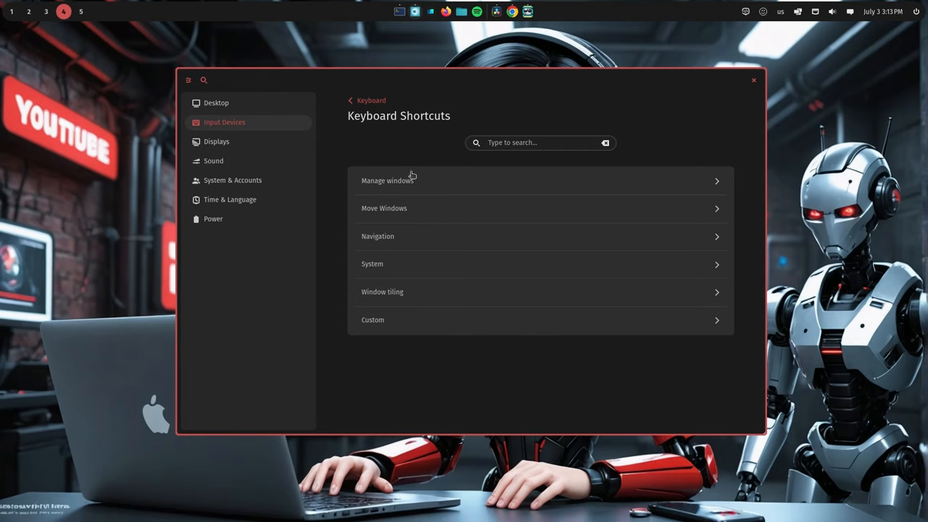
{"action": "mouse_move", "coordinate": [438, 279]}
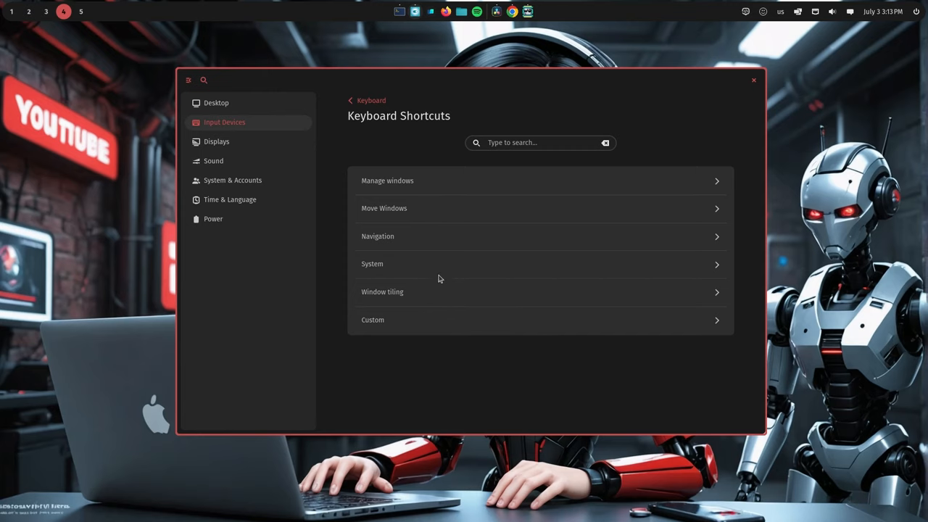
In System shortcuts, add an app library keybinding, declining the conflicting Super+W replacement
{"action": "left_click", "coordinate": [372, 263]}
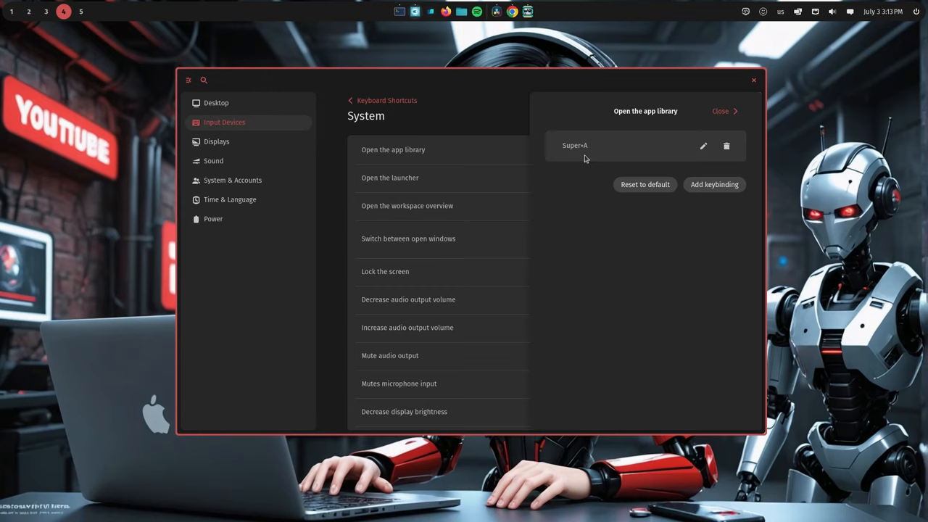
{"action": "mouse_move", "coordinate": [592, 214]}
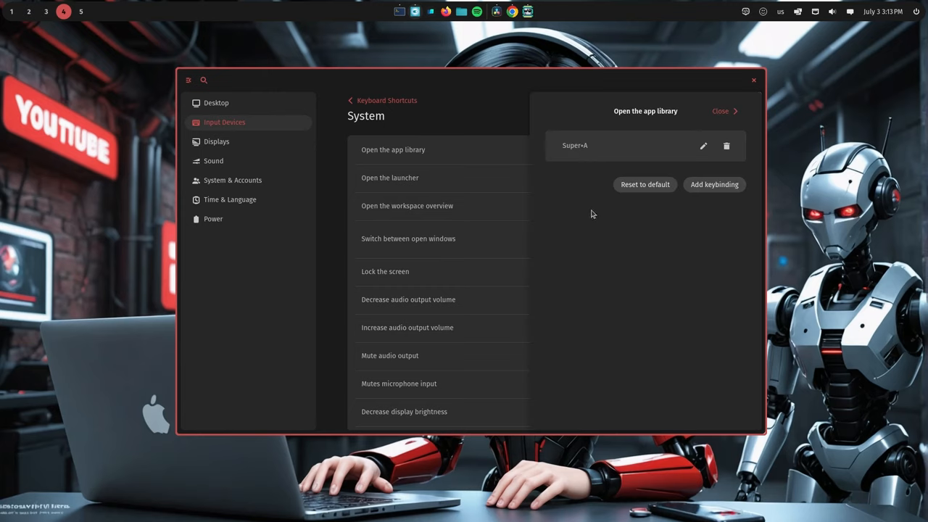
{"action": "mouse_move", "coordinate": [644, 184]}
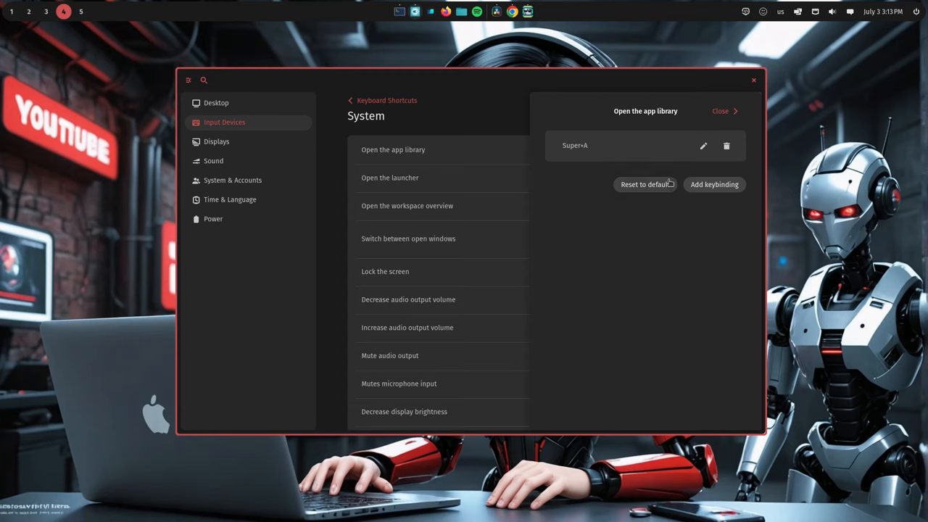
{"action": "left_click", "coordinate": [703, 145]}
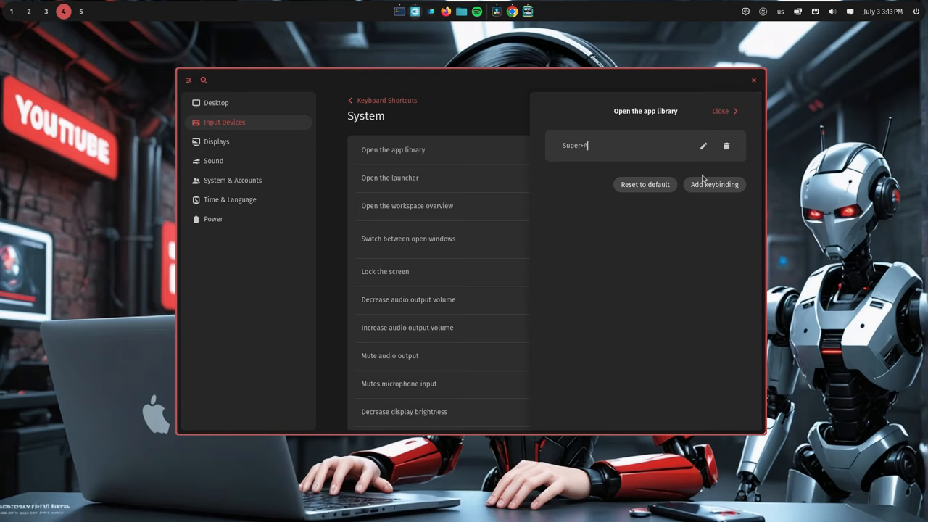
{"action": "left_click", "coordinate": [714, 184]}
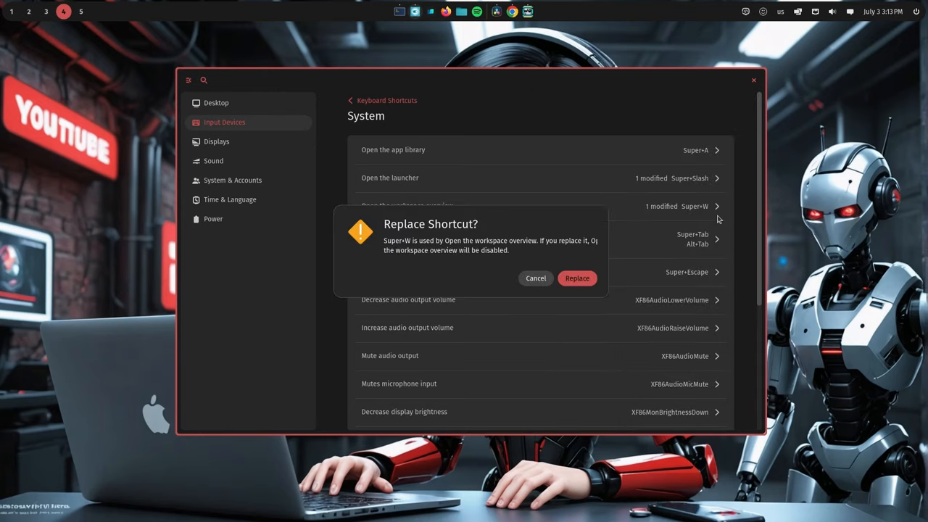
{"action": "mouse_move", "coordinate": [524, 313]}
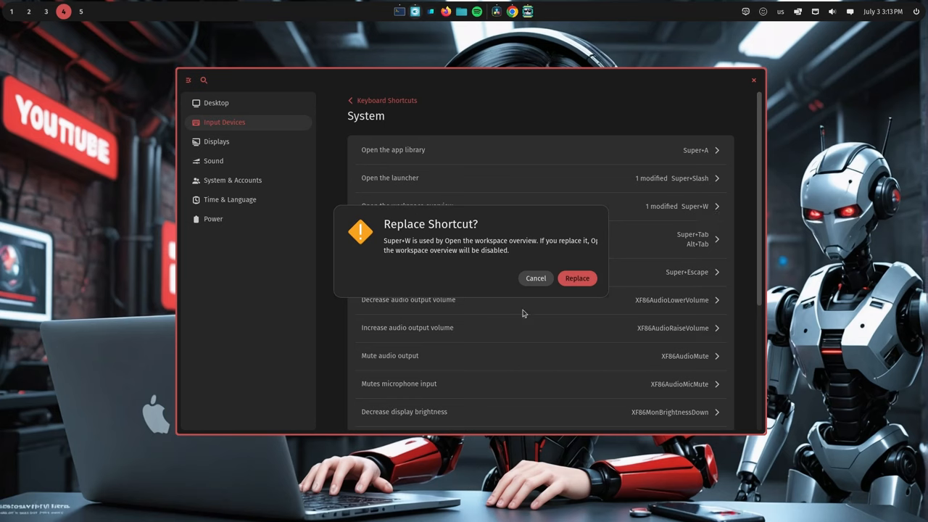
{"action": "mouse_move", "coordinate": [537, 295]}
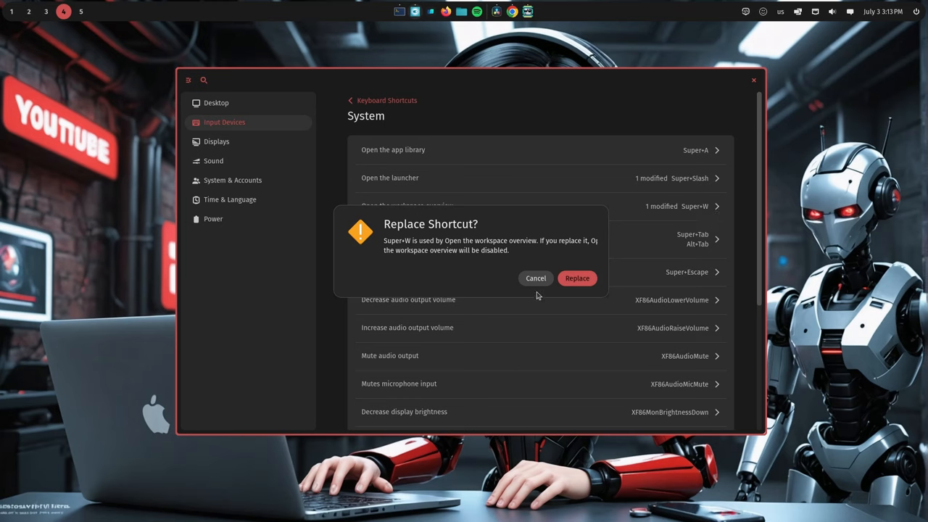
{"action": "mouse_move", "coordinate": [538, 288]}
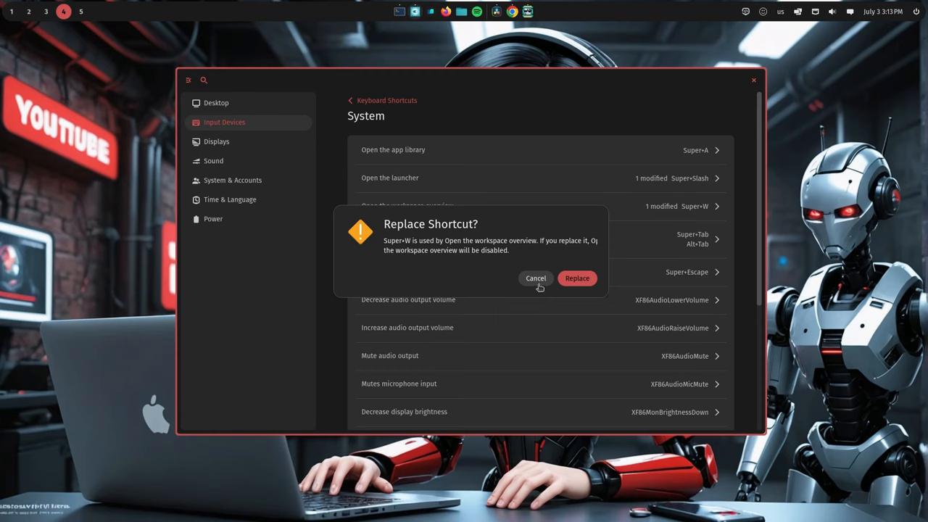
{"action": "left_click", "coordinate": [576, 278]}
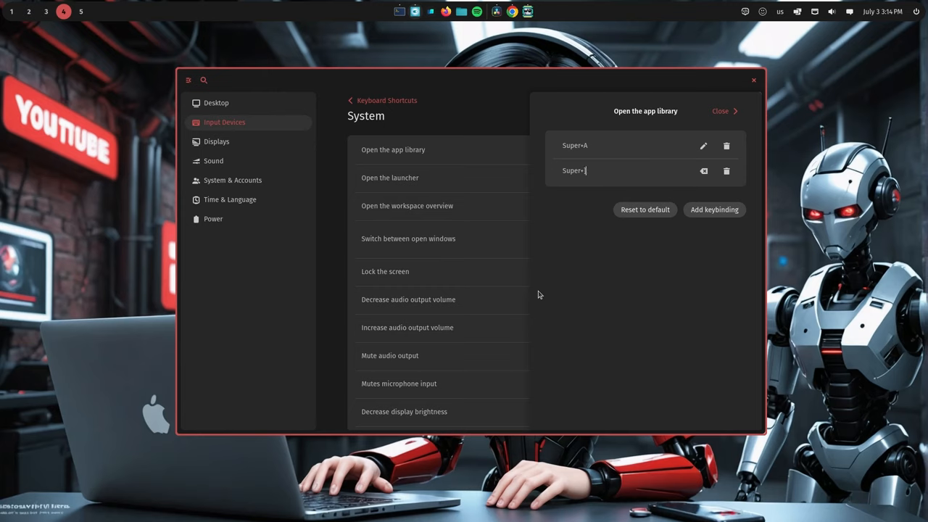
Record Super+] as an extra app library shortcut alongside Super+A, then close
{"action": "type", "text": "]"}
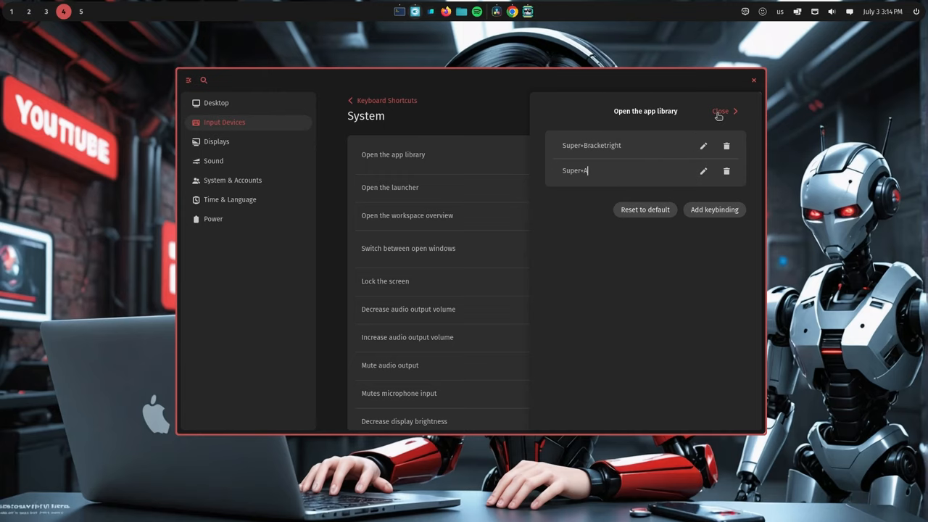
{"action": "left_click", "coordinate": [720, 111]}
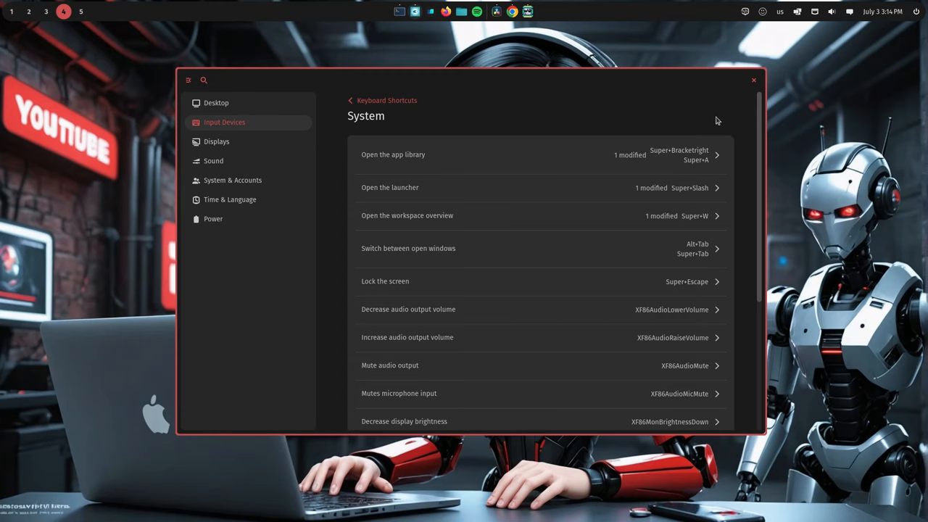
{"action": "mouse_move", "coordinate": [478, 201]}
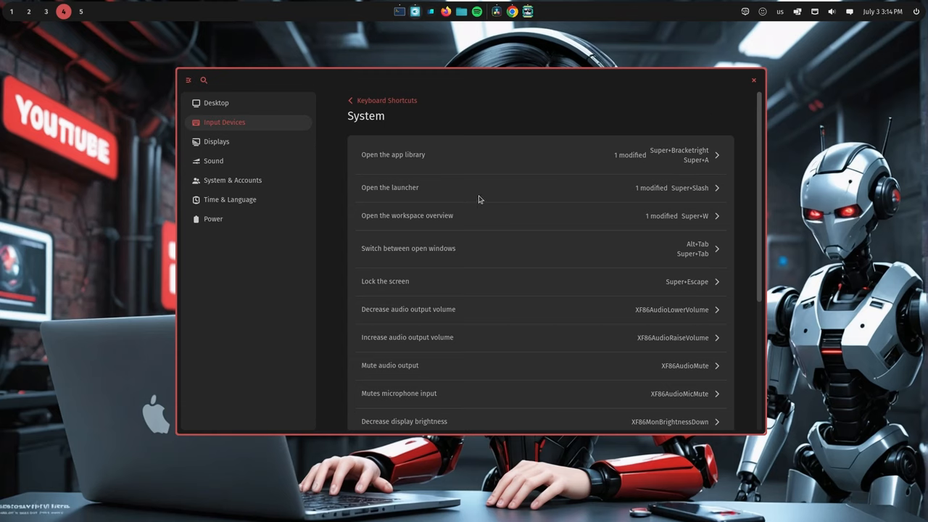
{"action": "mouse_move", "coordinate": [675, 199]}
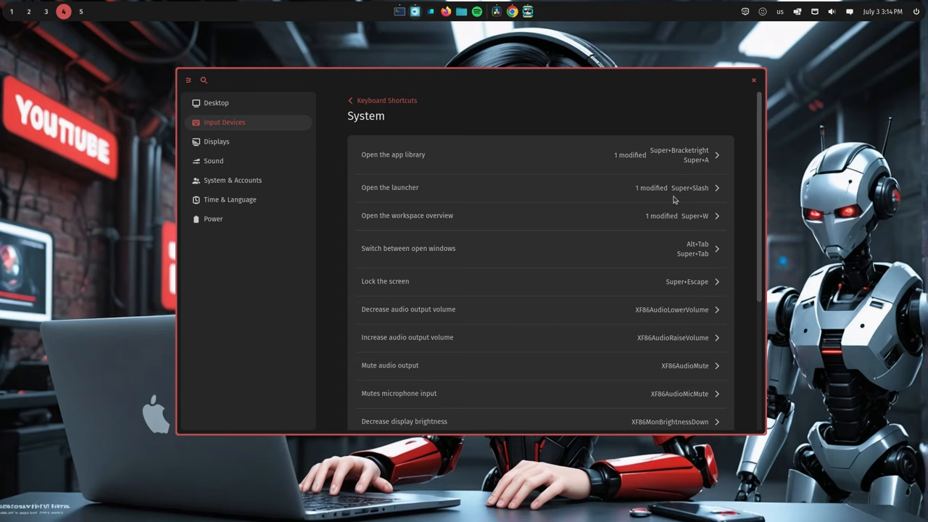
{"action": "mouse_move", "coordinate": [568, 189]}
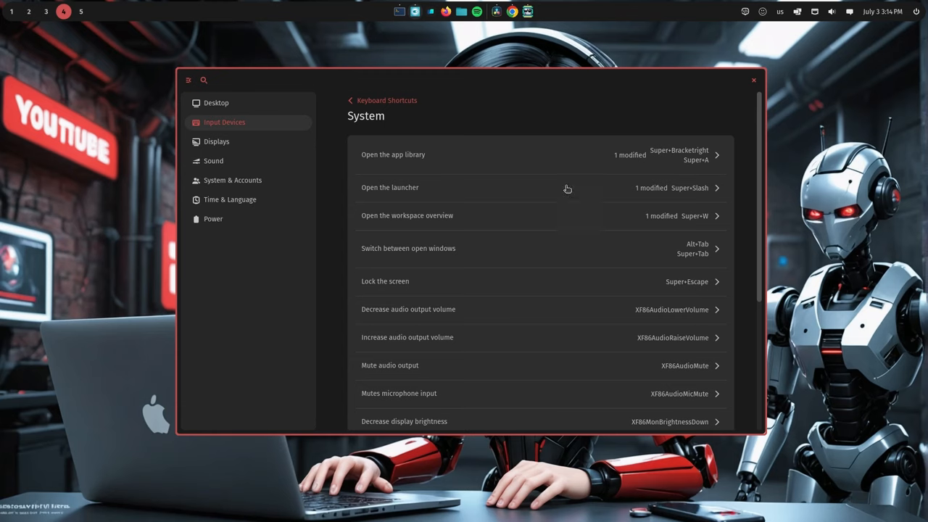
{"action": "mouse_move", "coordinate": [456, 145]}
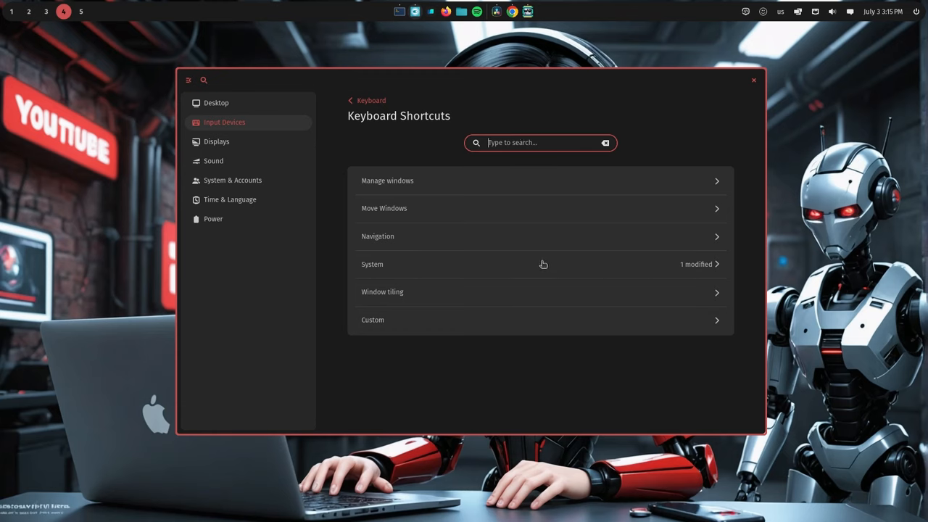
{"action": "mouse_move", "coordinate": [504, 157]}
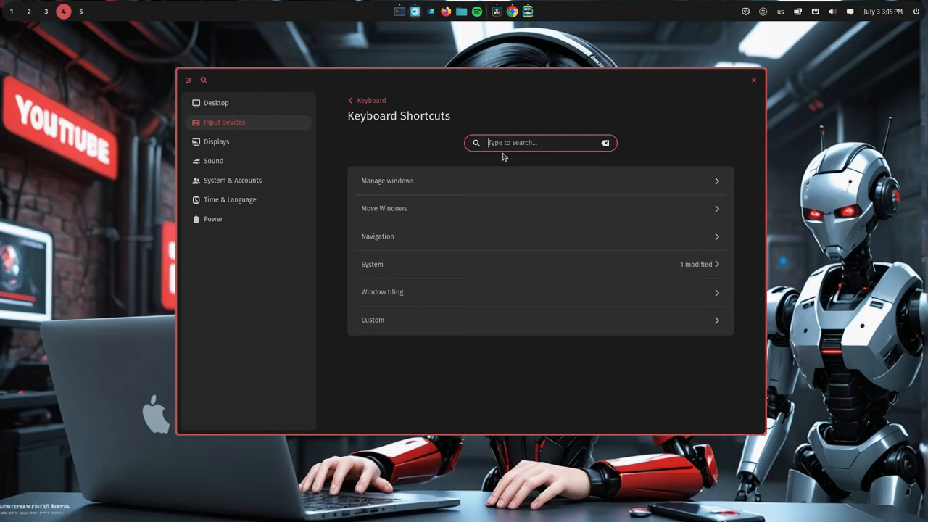
Search shortcuts for 'over', clear it, view Custom shortcuts, and bring up the terminal
{"action": "type", "text": "over"}
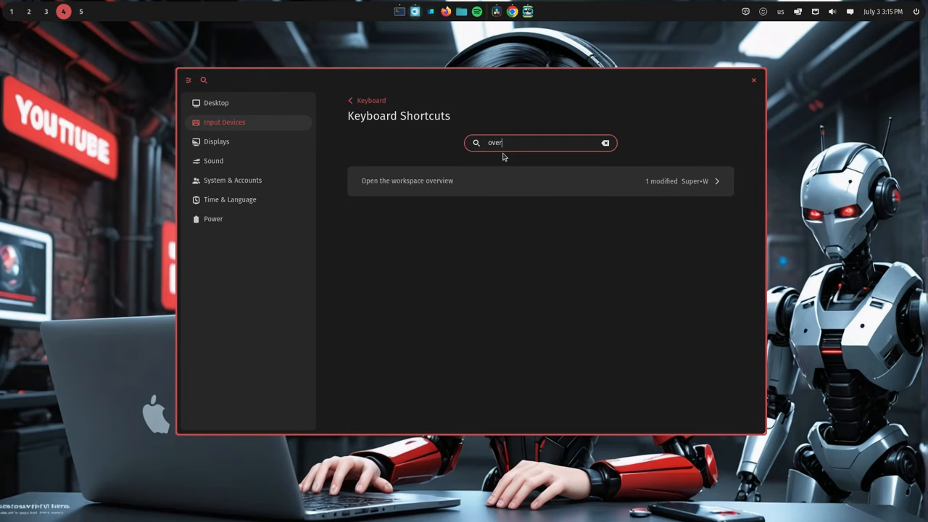
{"action": "mouse_move", "coordinate": [550, 151]}
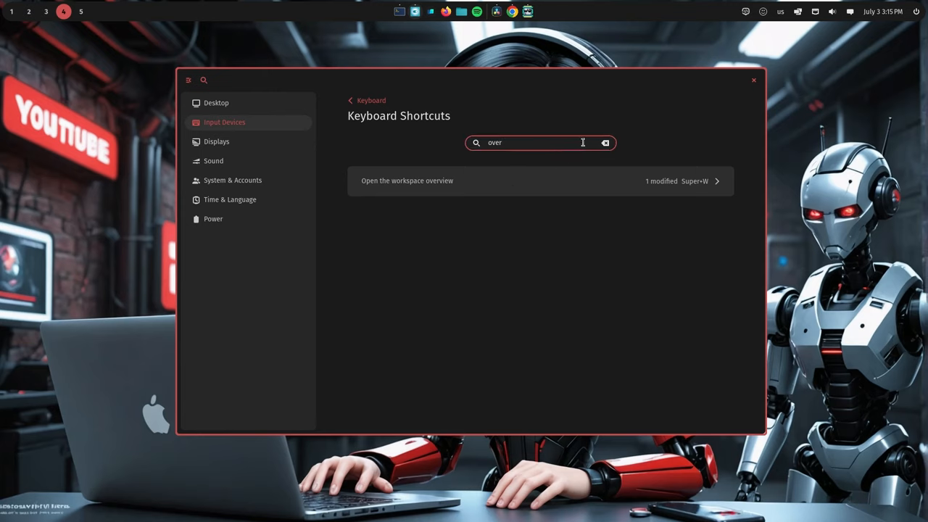
{"action": "left_click", "coordinate": [606, 142]}
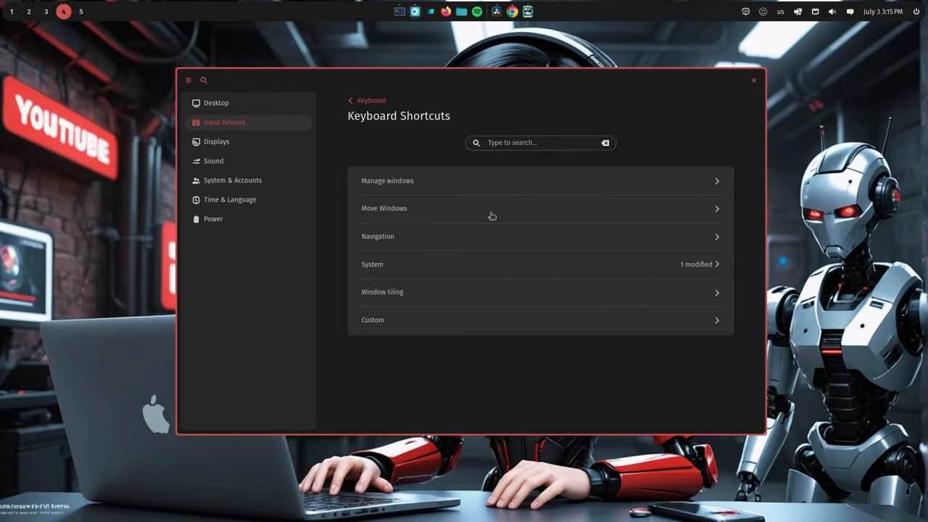
{"action": "left_click", "coordinate": [373, 319]}
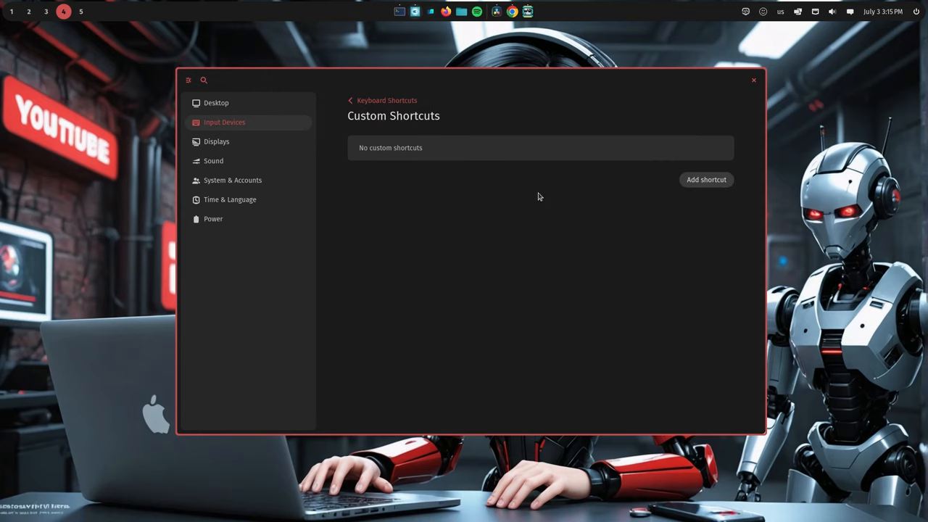
{"action": "left_click", "coordinate": [706, 179]}
{"action": "type", "text": "cd .config/cosmic/"}
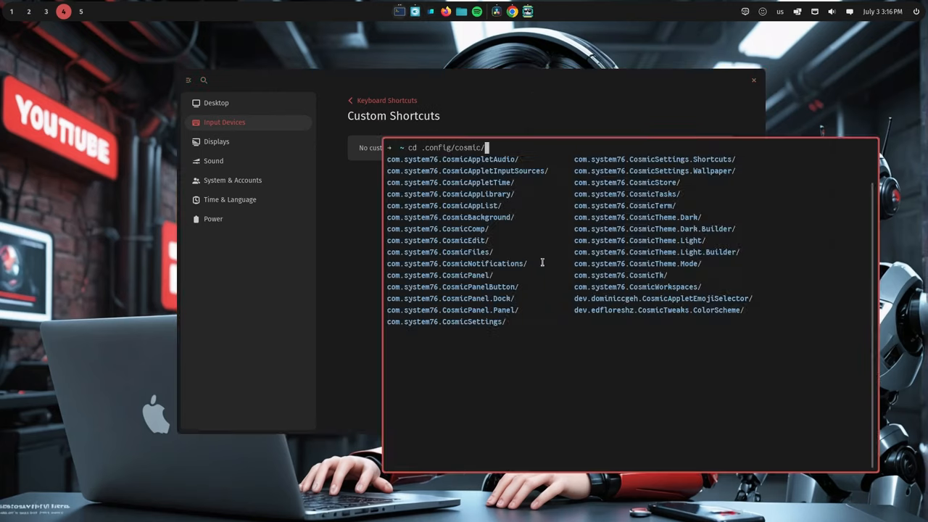
List the CosmicSettings.Shortcuts v1 config folder and start editing the 'custom' file with hx
{"action": "key", "text": "Tab"}
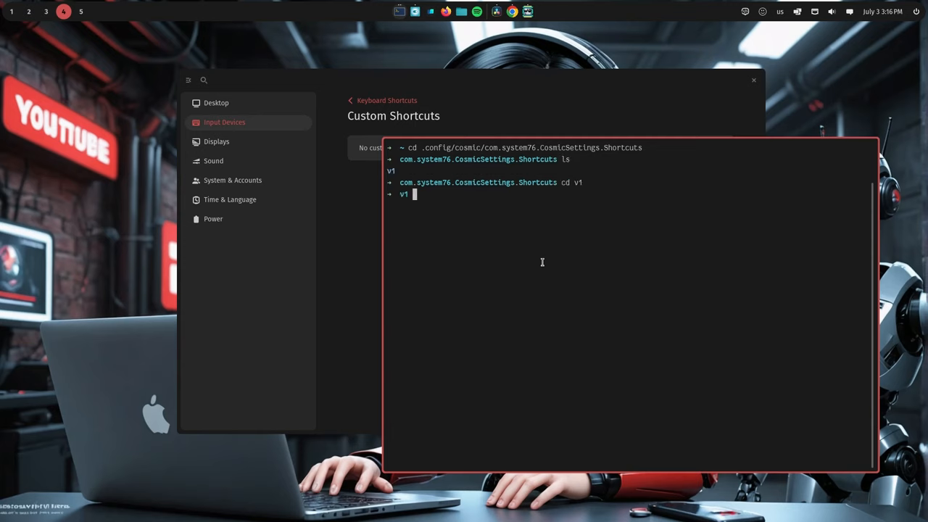
{"action": "type", "text": "ls"}
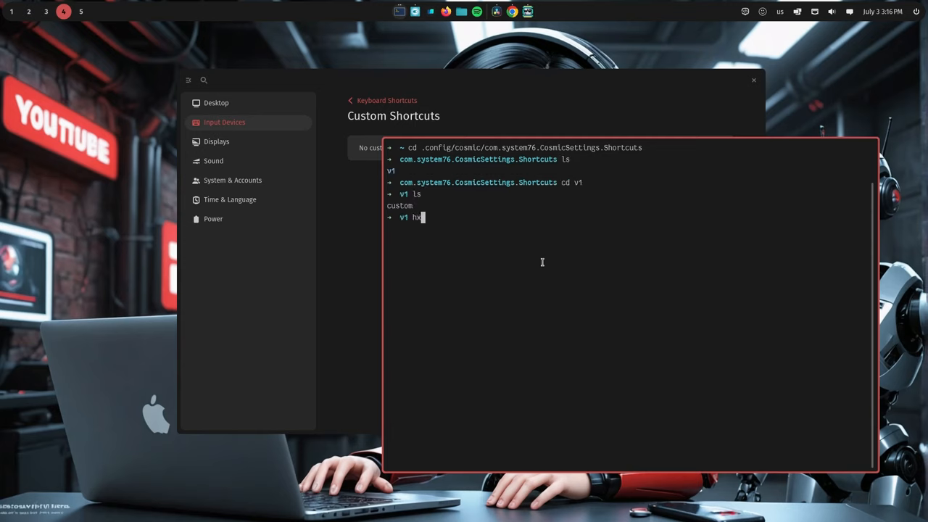
{"action": "type", "text": "custom"}
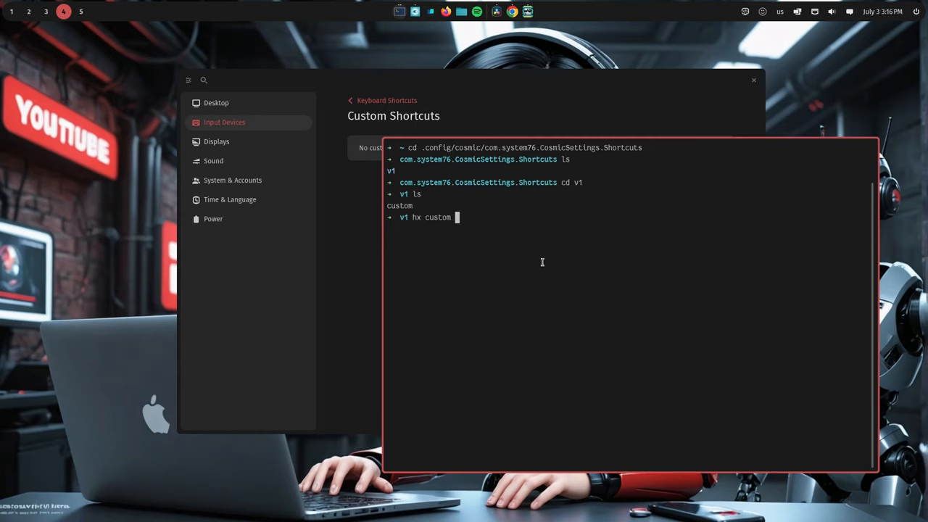